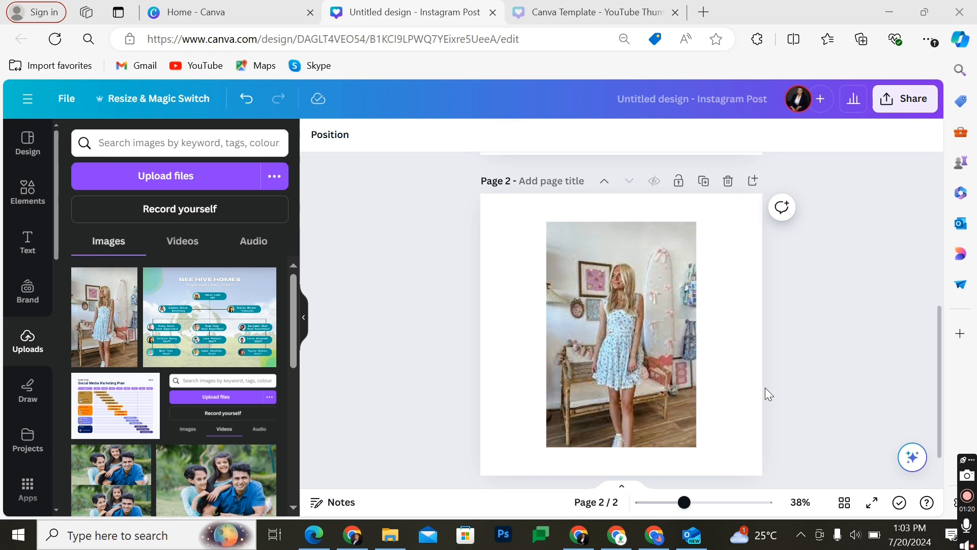
Step: Select the woman's photo on the second page of the Instagram post
click(621, 335)
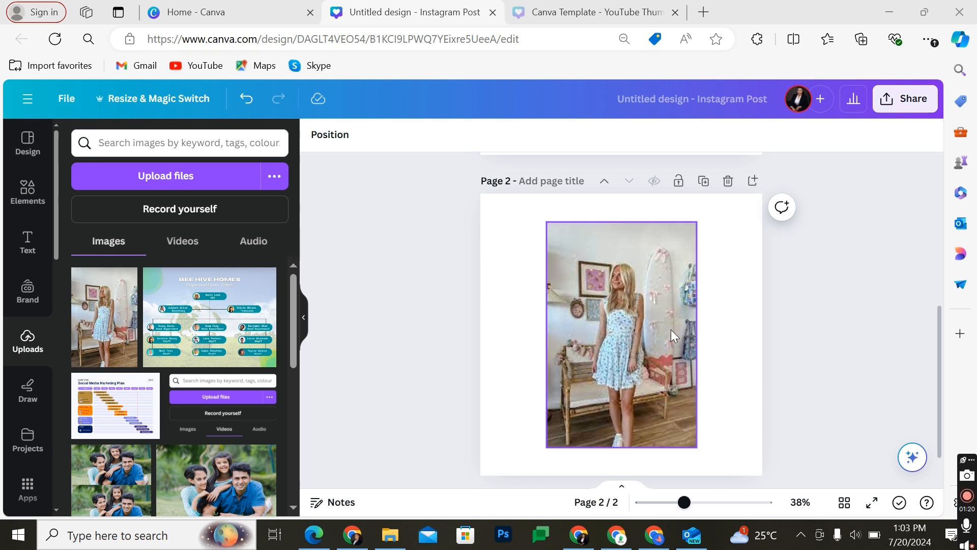
mouse_move(647, 367)
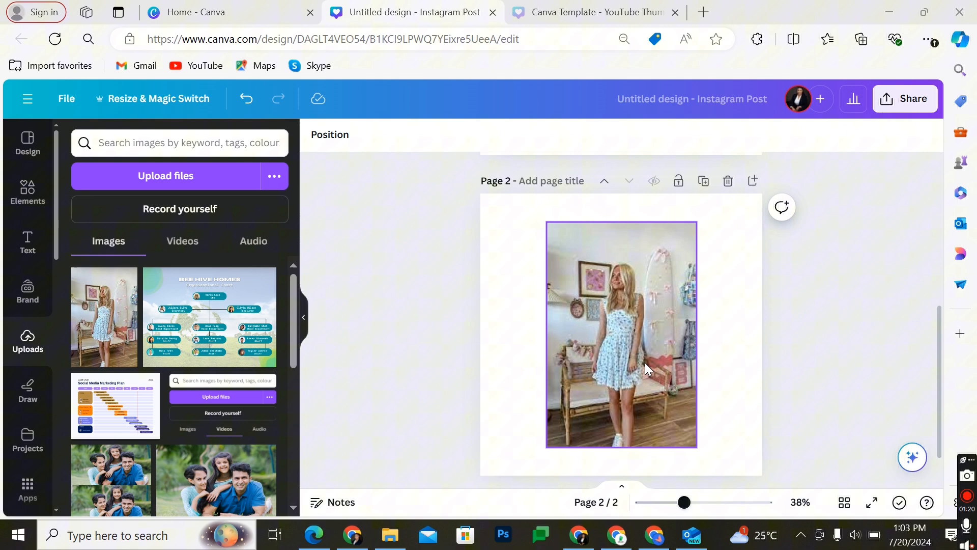
click(621, 335)
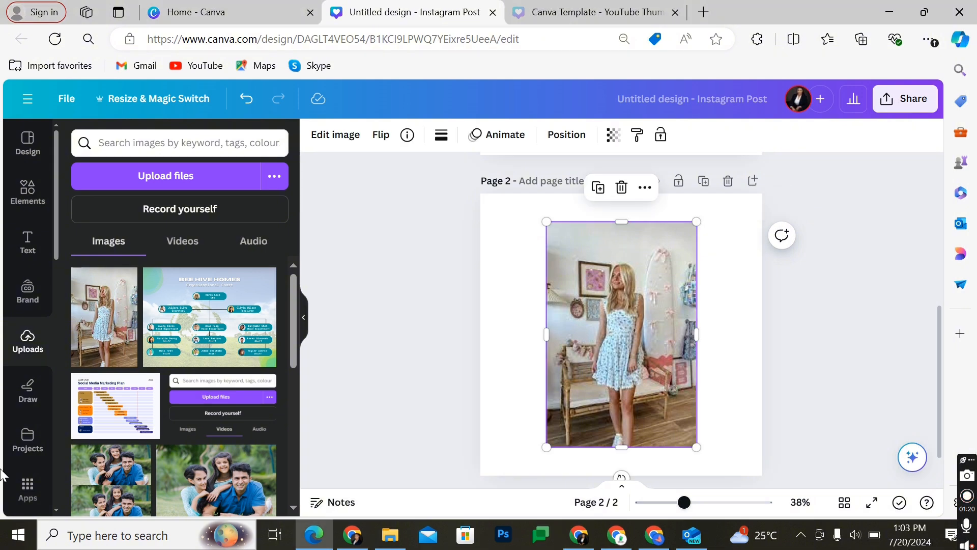
mouse_move(28, 493)
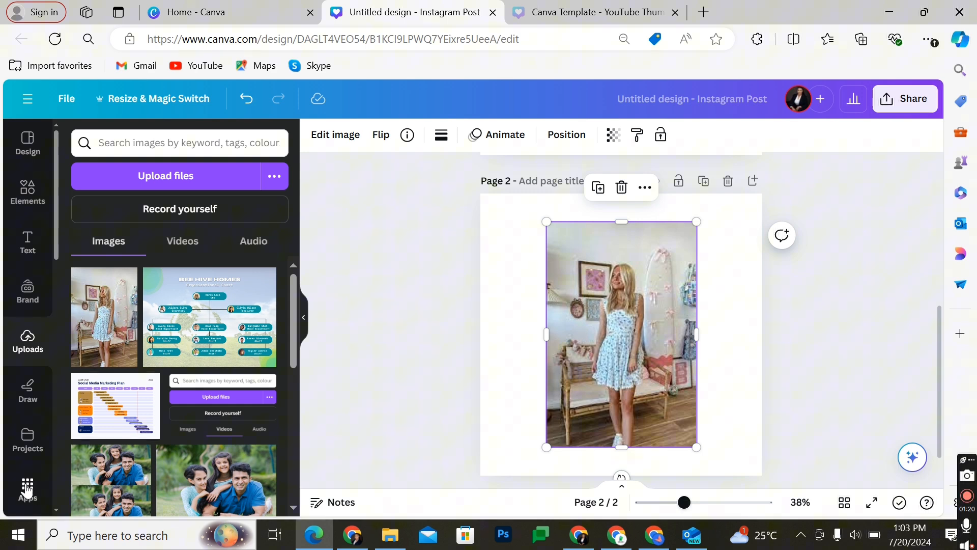
mouse_move(27, 493)
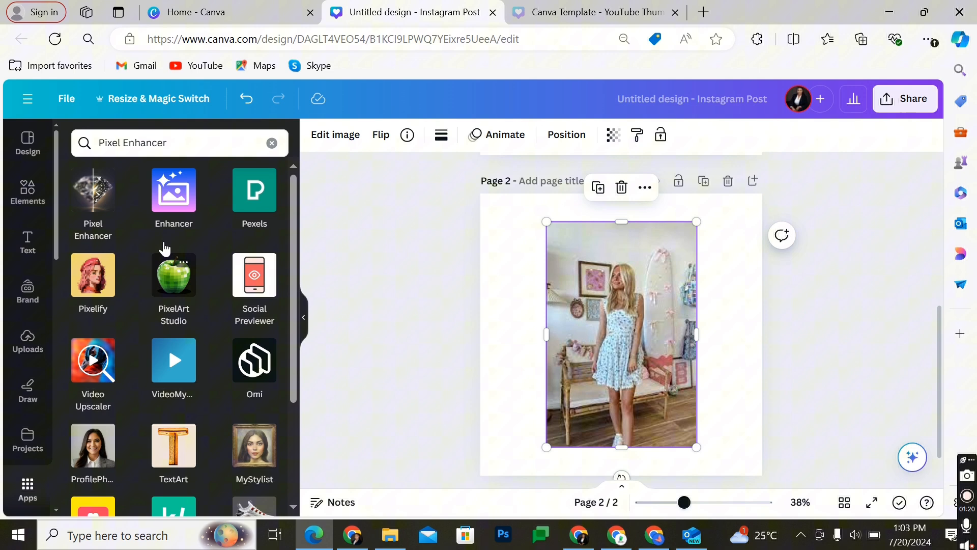
Step: Search the Apps panel for 'Pixel Enhancer'
click(180, 142)
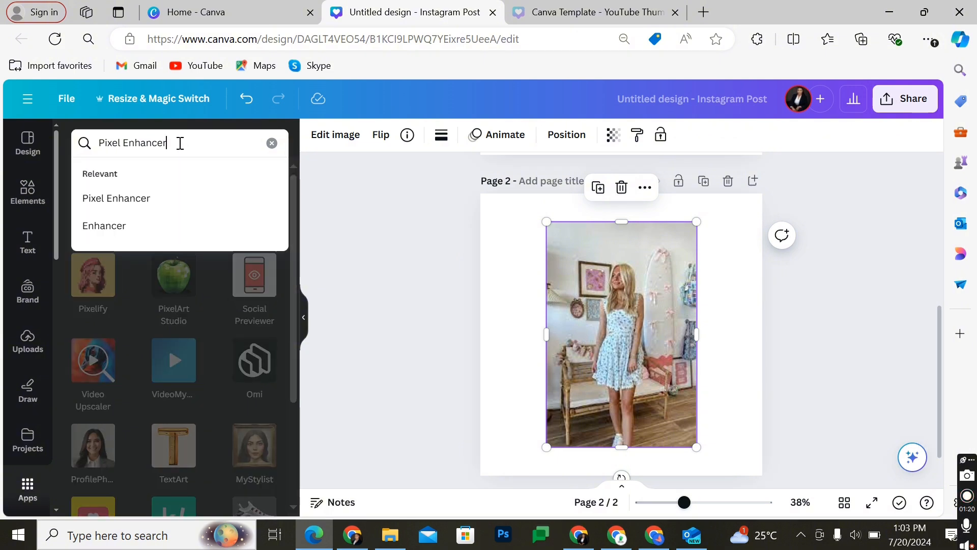
mouse_move(116, 198)
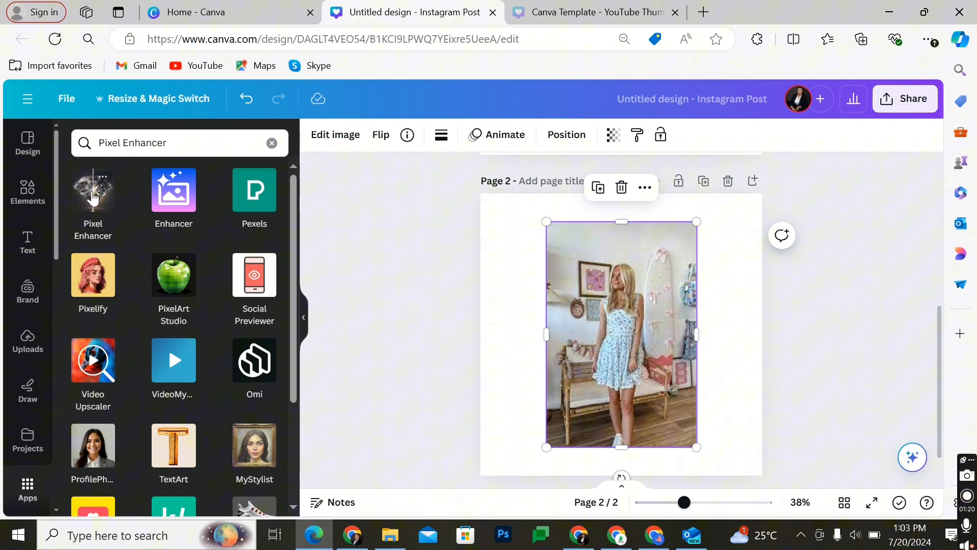
Step: Open the Pixel Enhancer app and enhance the selected photo
click(92, 190)
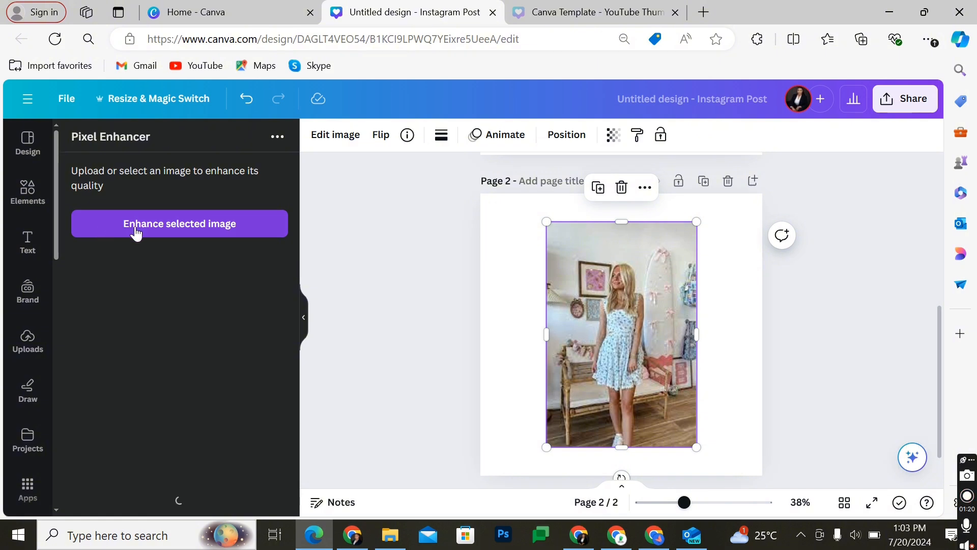
click(178, 222)
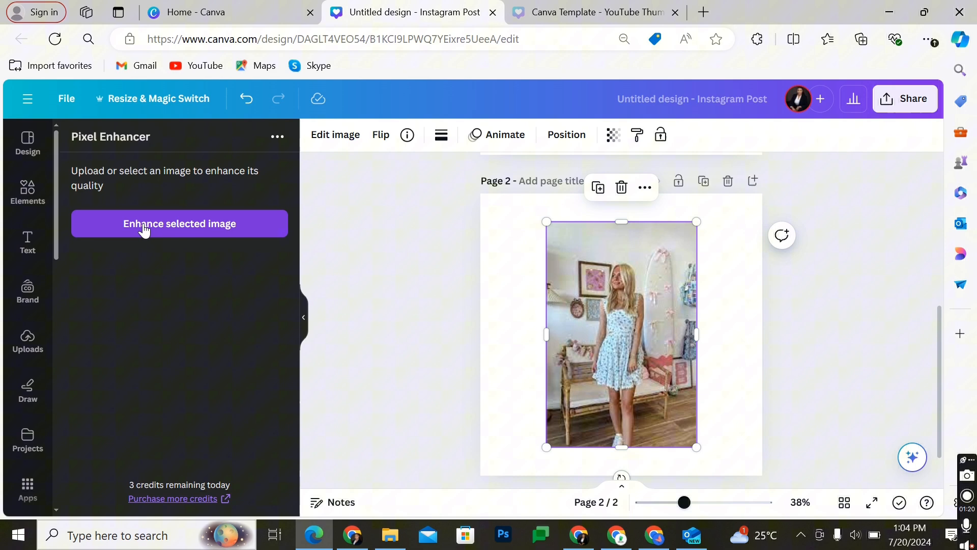
click(180, 223)
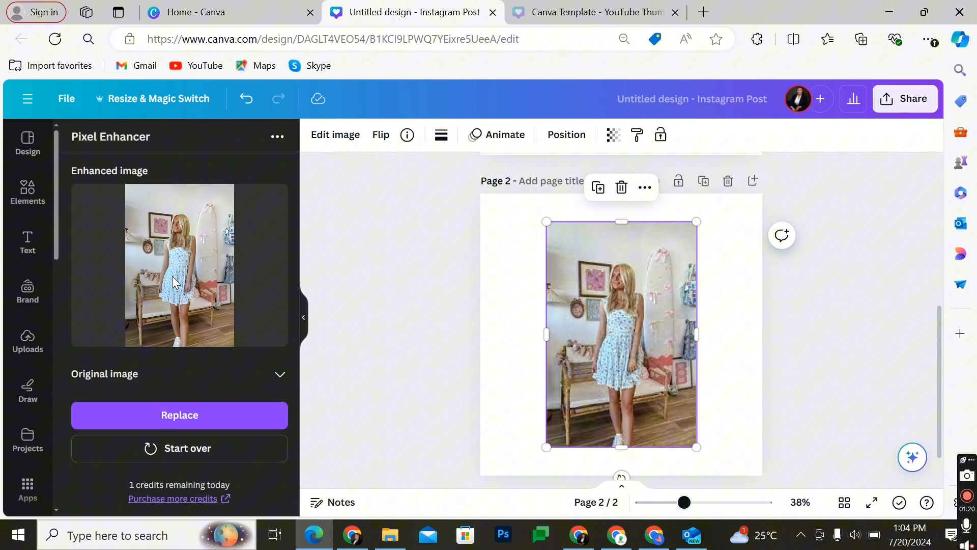
mouse_move(406, 306)
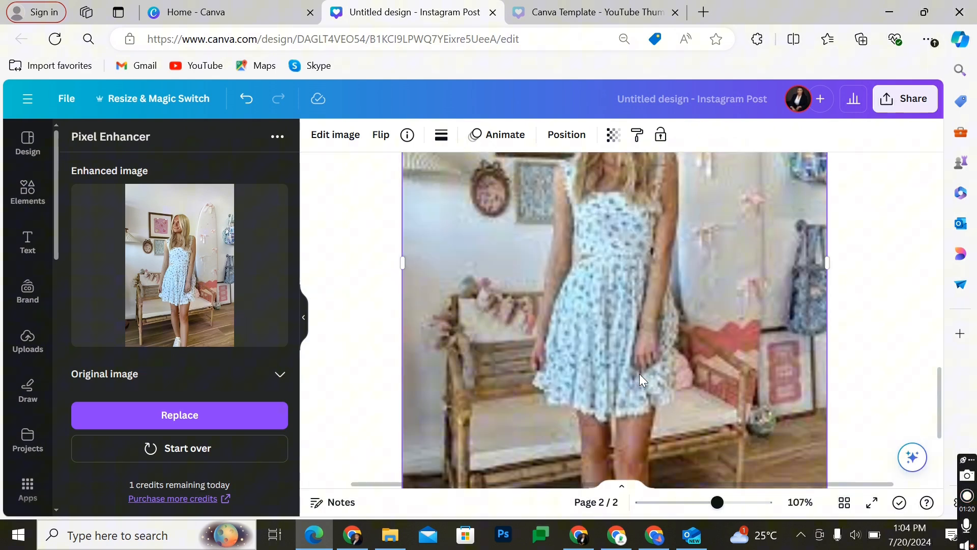
click(642, 380)
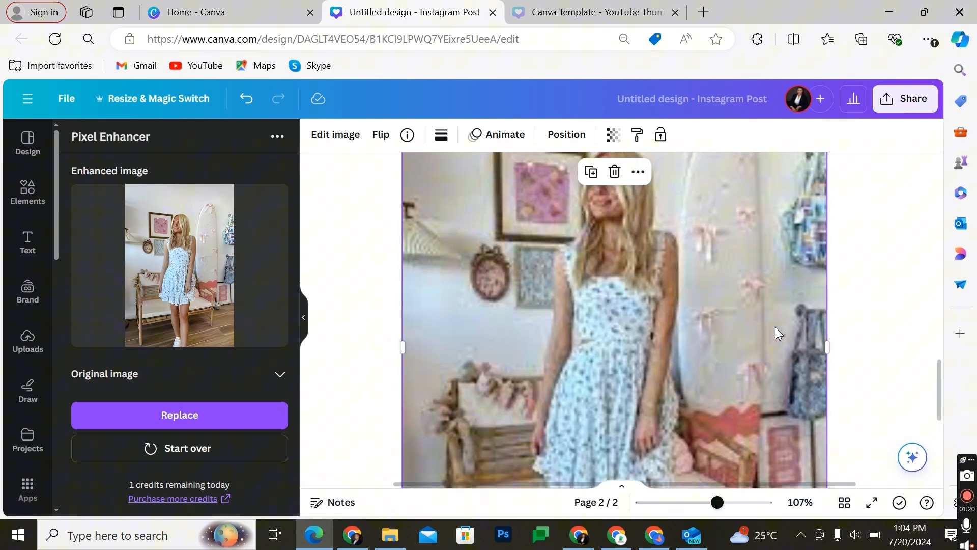
drag(717, 502, 754, 502)
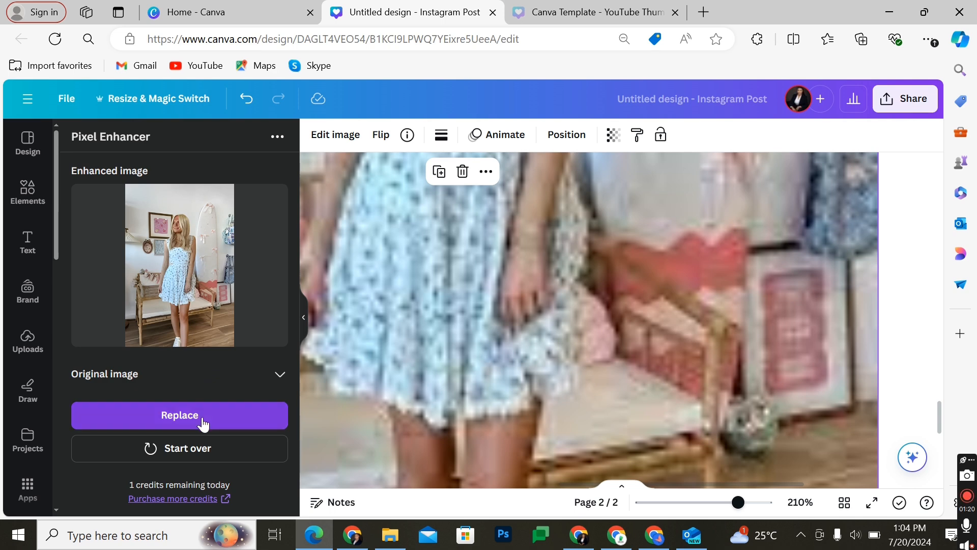
Step: Replace the page 2 photo with its enhanced version and inspect the enhanced detail
click(179, 415)
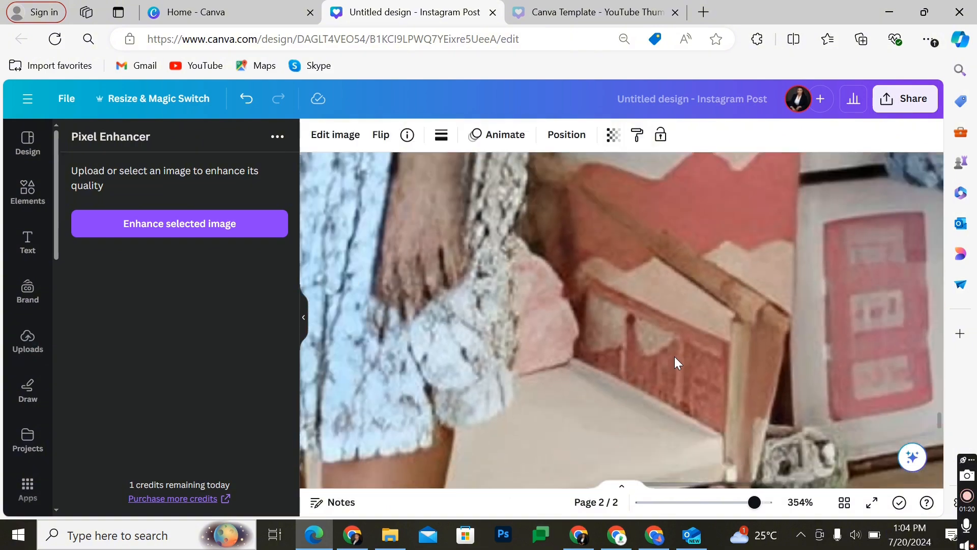
drag(755, 502, 728, 502)
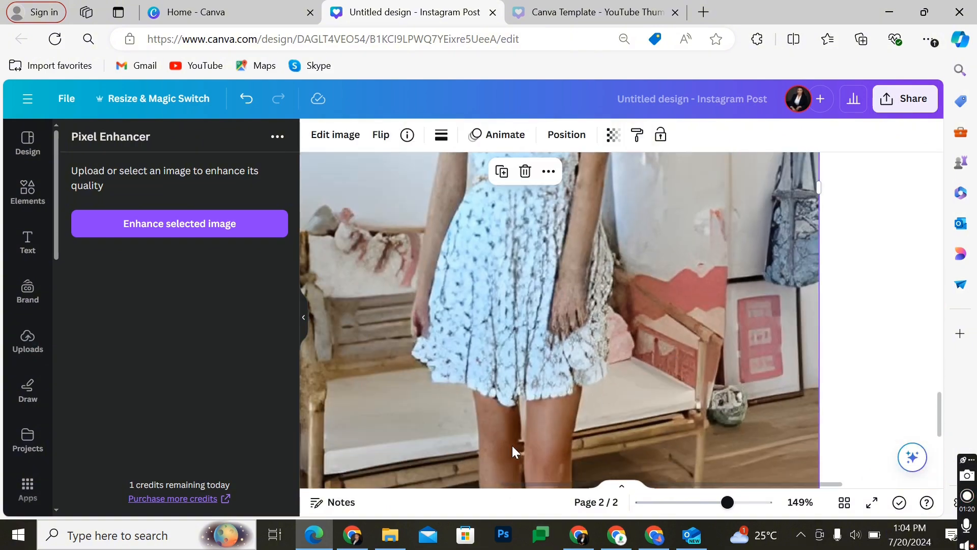
drag(728, 502, 764, 502)
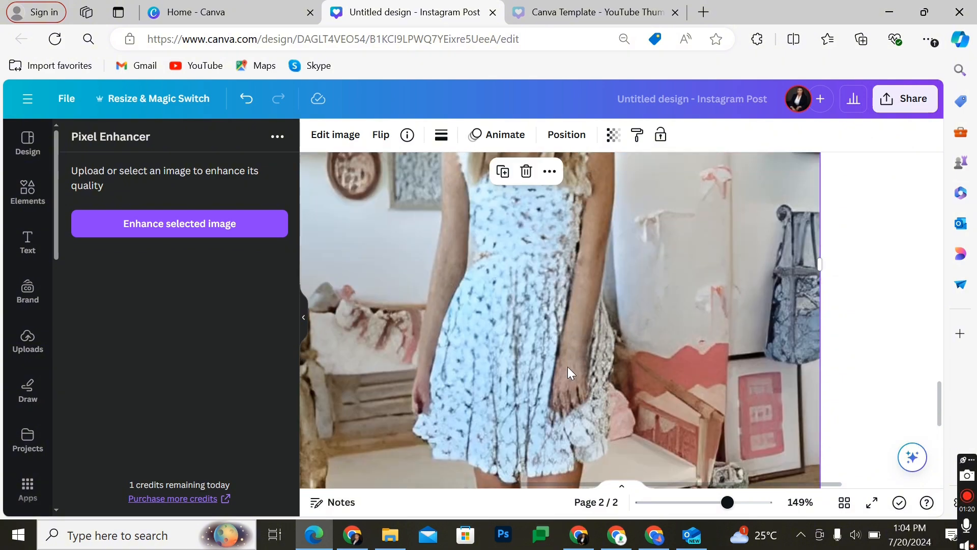
drag(728, 502, 705, 502)
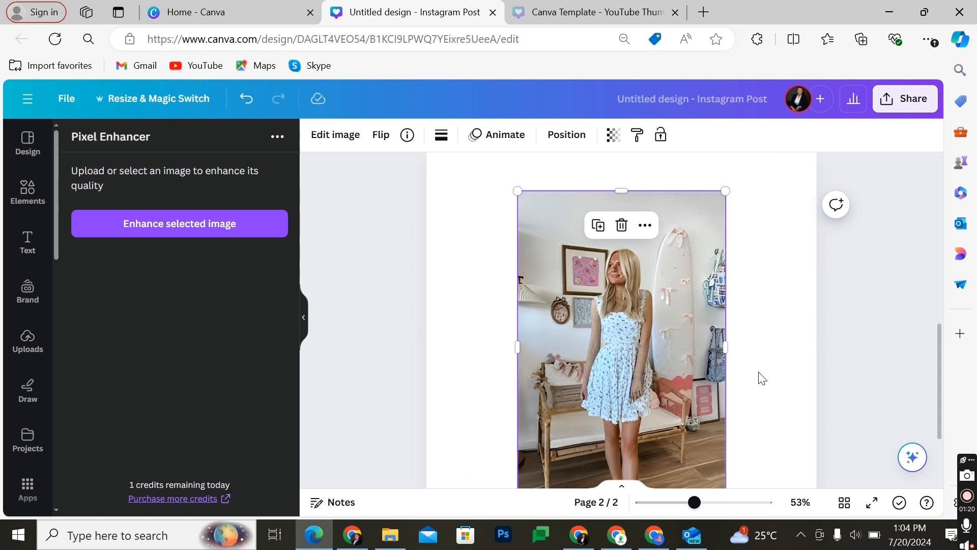
mouse_move(774, 372)
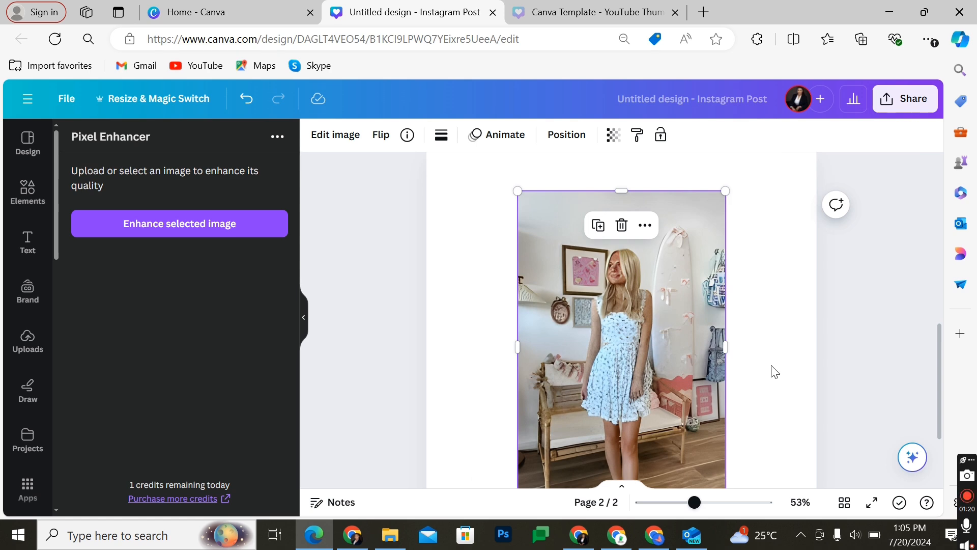
scroll(down, 3)
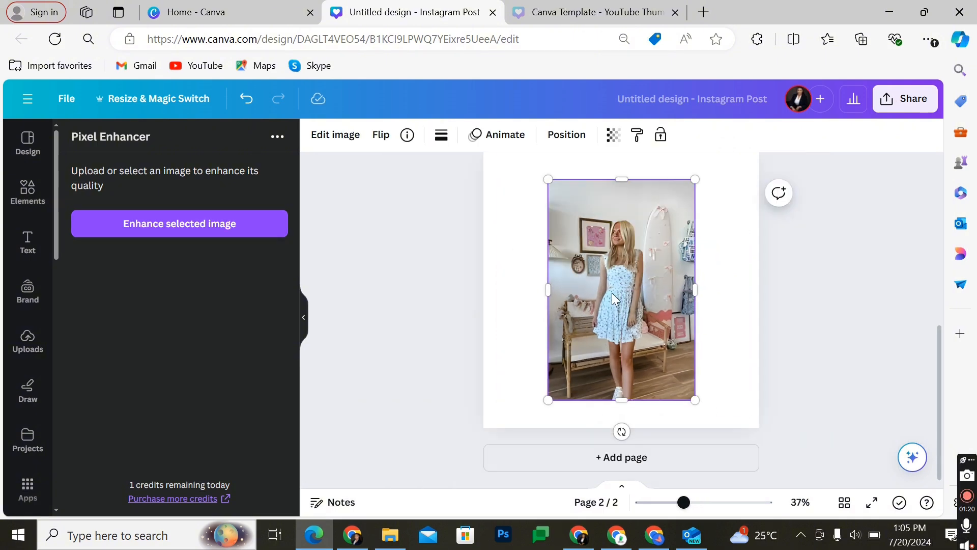
Step: Add the original photo from Uploads beside the enhanced one and enlarge it to match
click(614, 293)
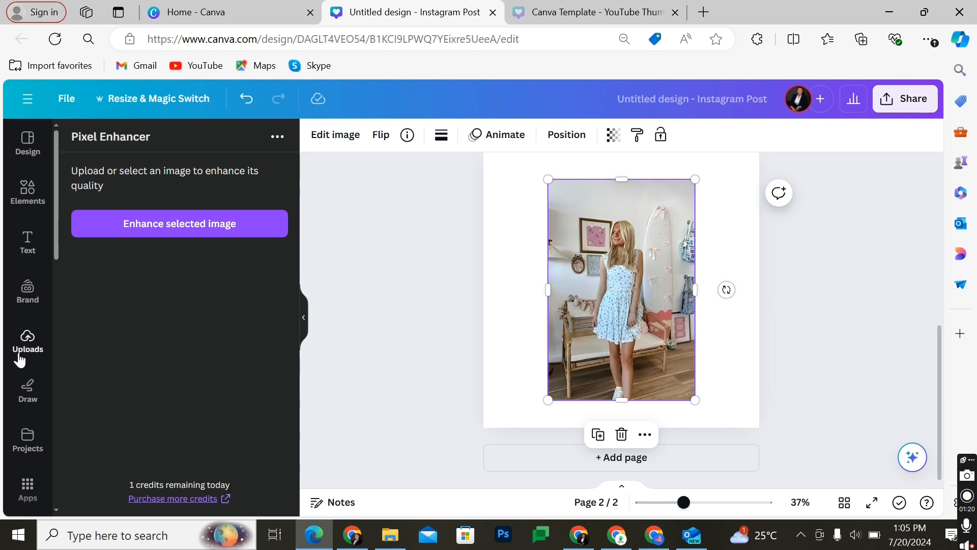
click(28, 342)
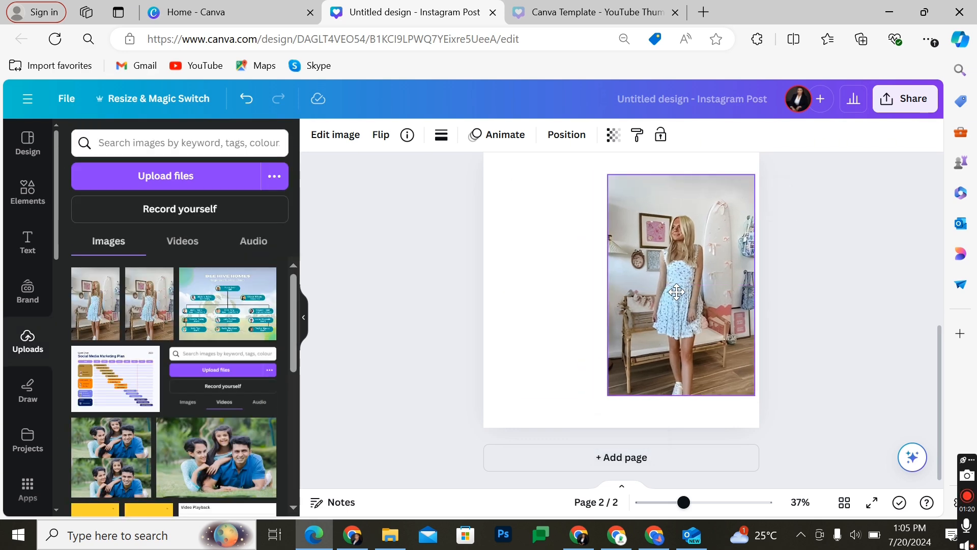
click(681, 294)
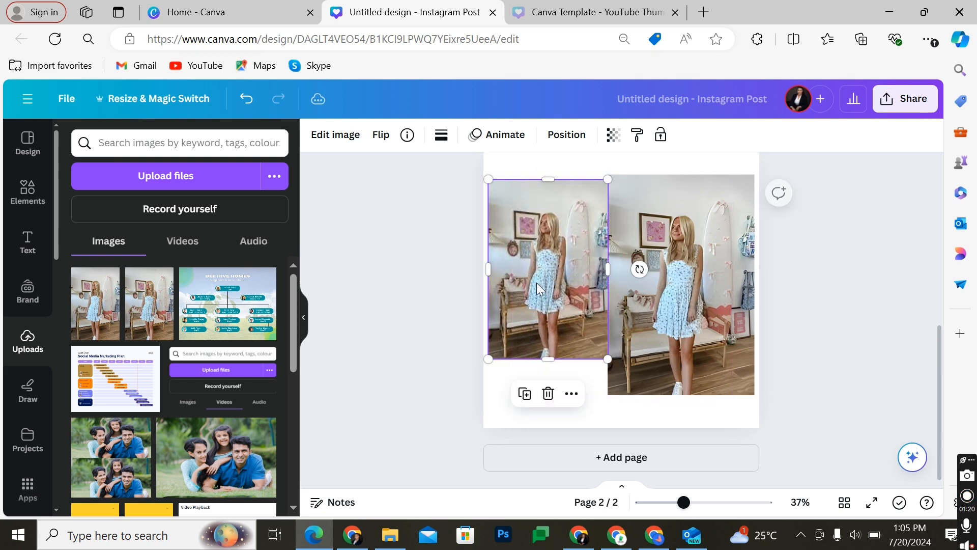
drag(488, 359, 483, 367)
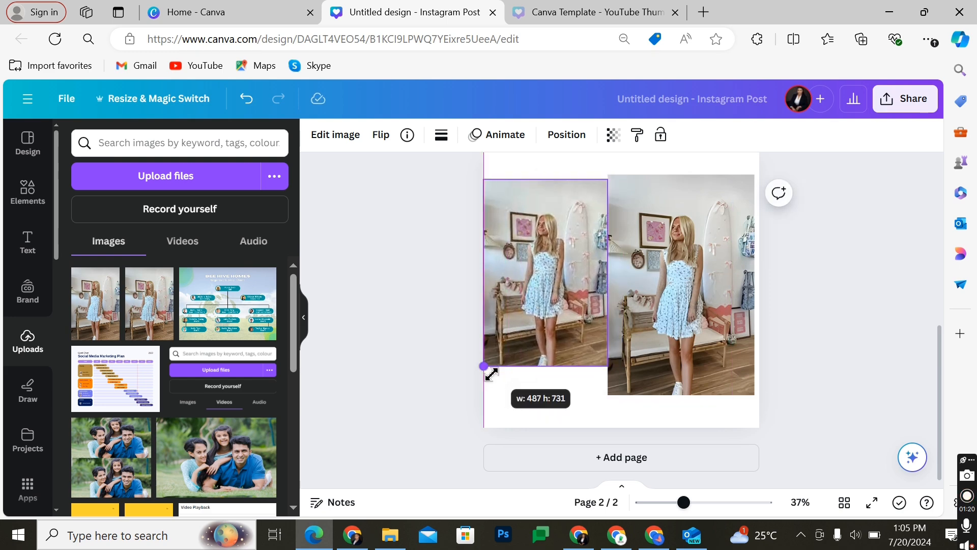